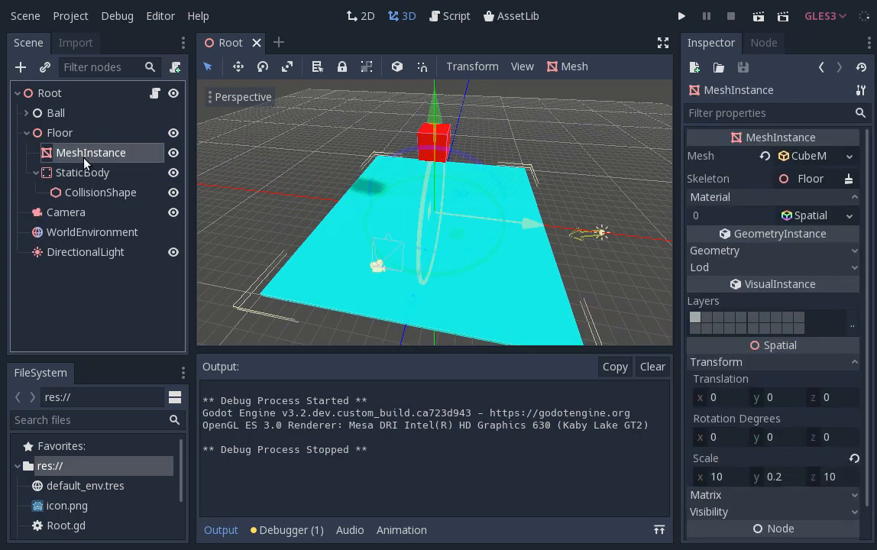
Inspect the Floor's StaticBody and CollisionShape, then collapse the Floor hierarchy
click(83, 171)
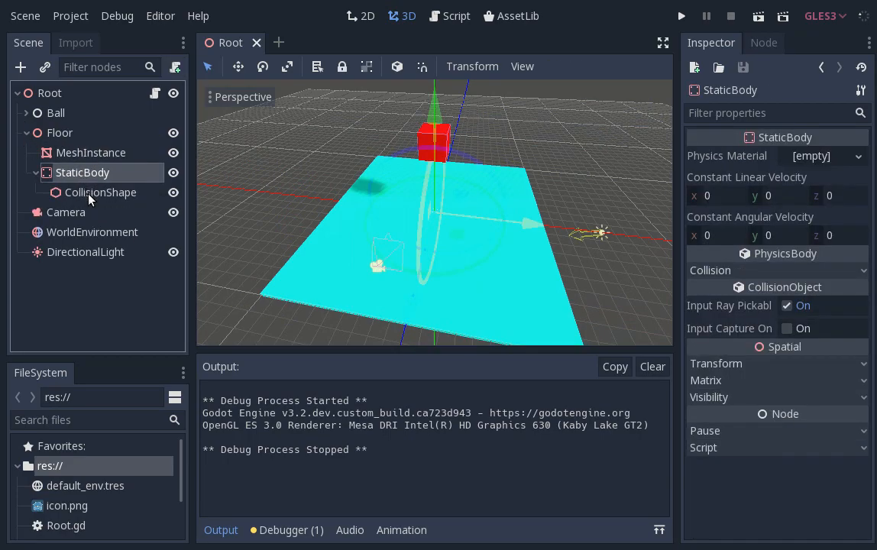
click(101, 193)
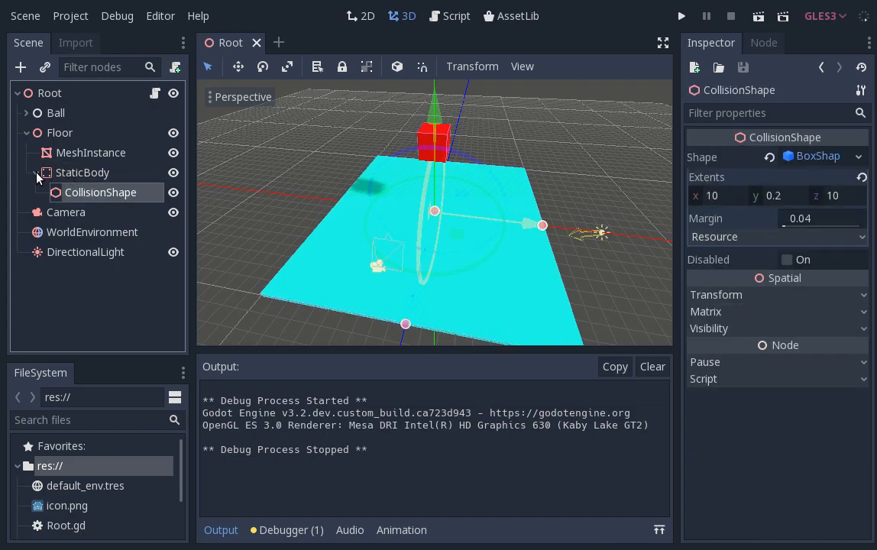
click(34, 171)
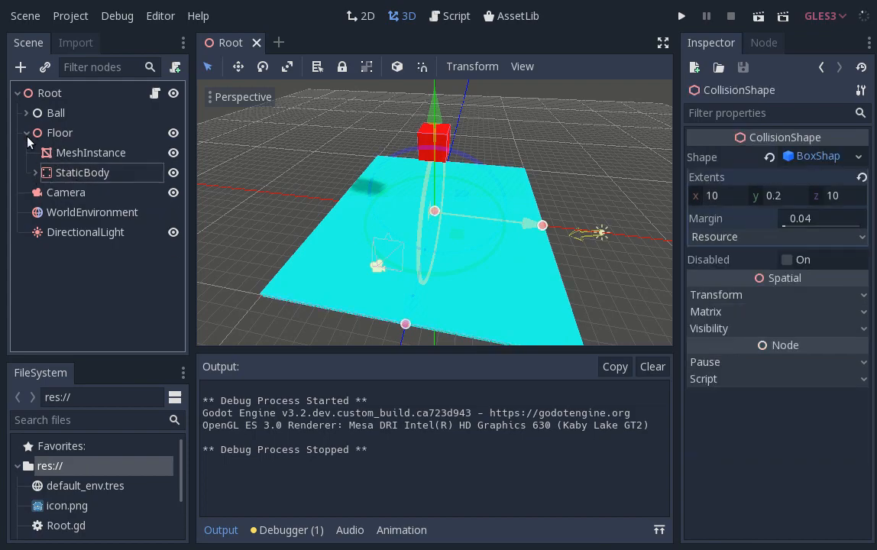
click(26, 132)
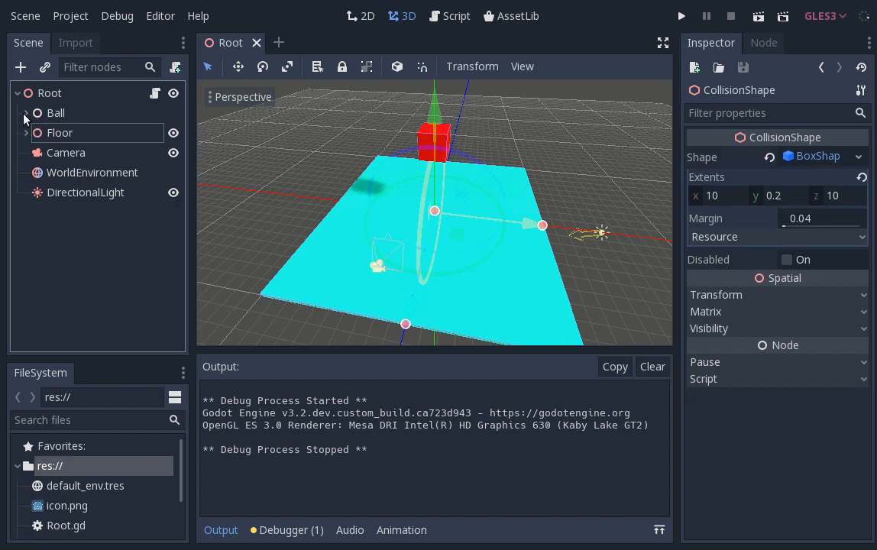
Expand Ball and inspect Ball_Proxy, its red box MeshInstance and CollisionShape, then run the scene
click(25, 113)
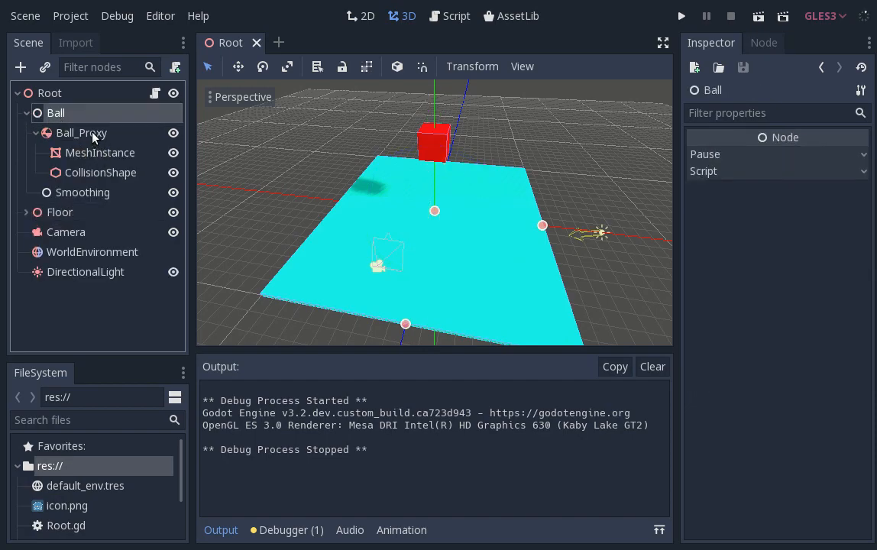
click(83, 131)
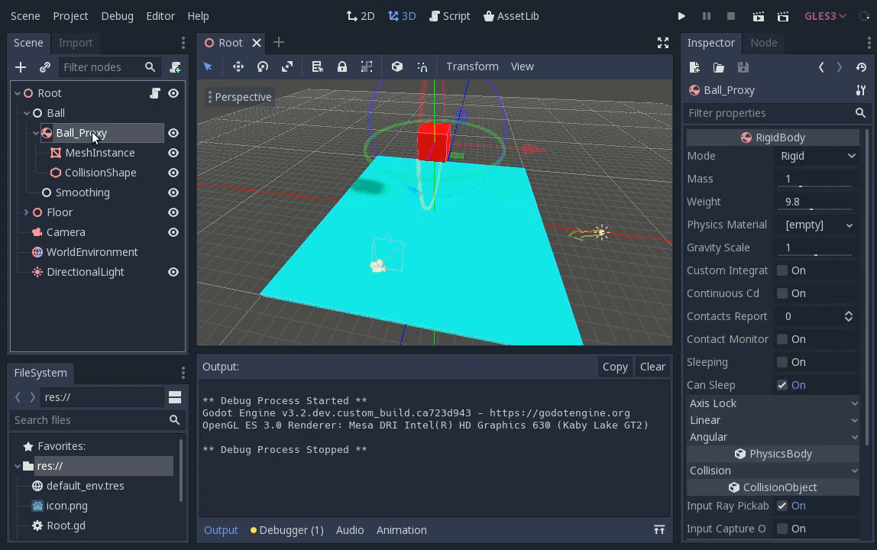
mouse_move(98, 153)
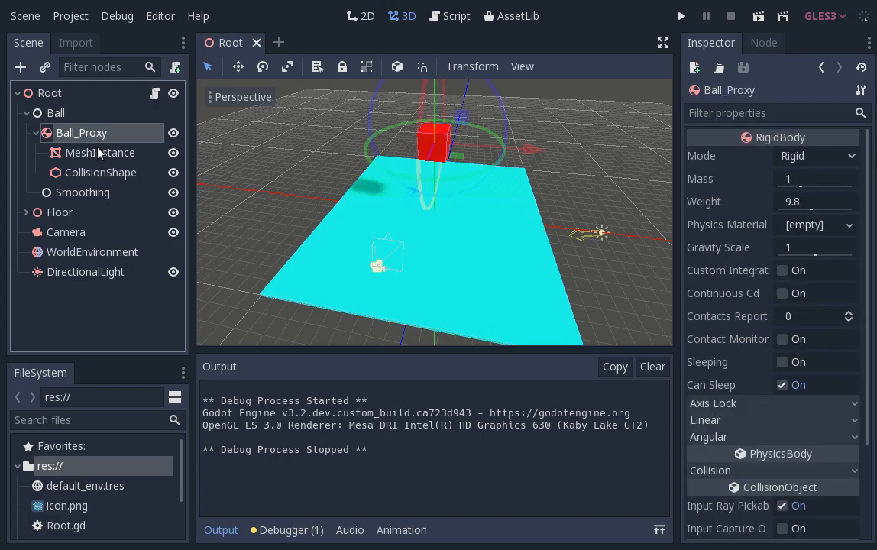
click(100, 153)
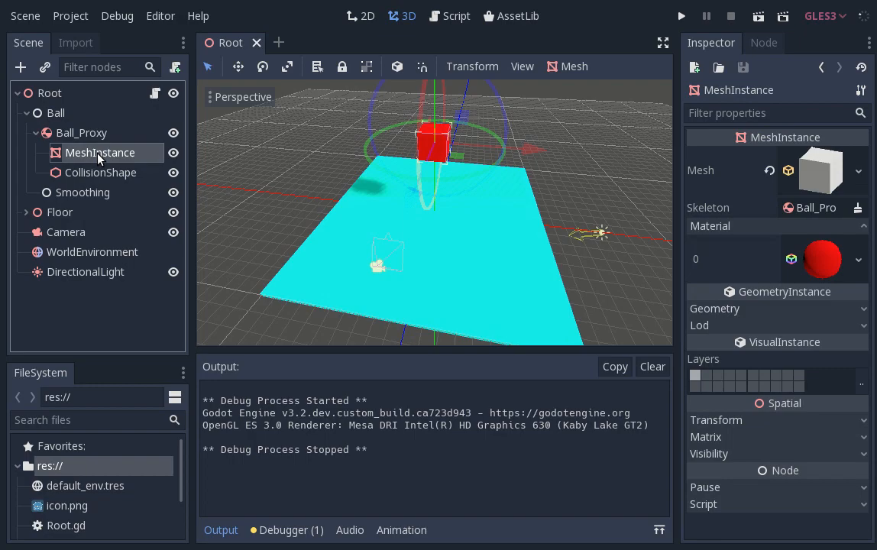
click(101, 172)
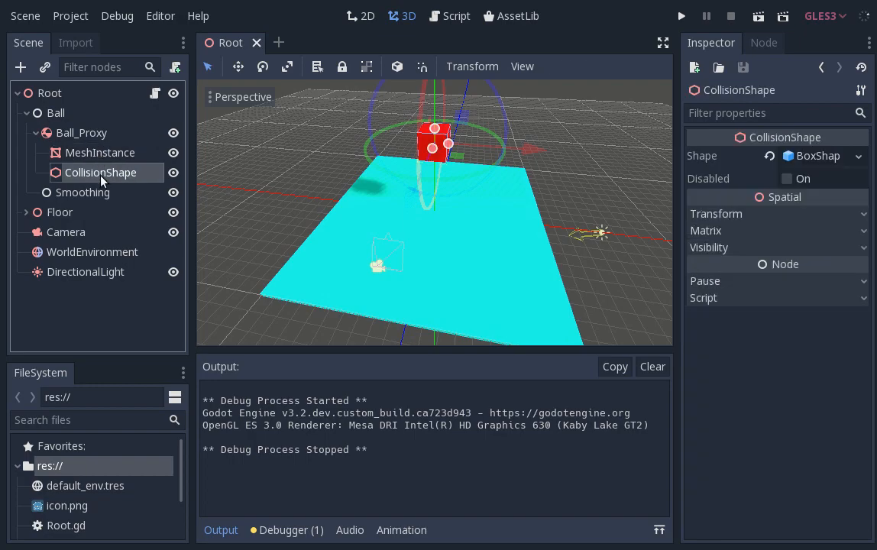
mouse_move(367, 231)
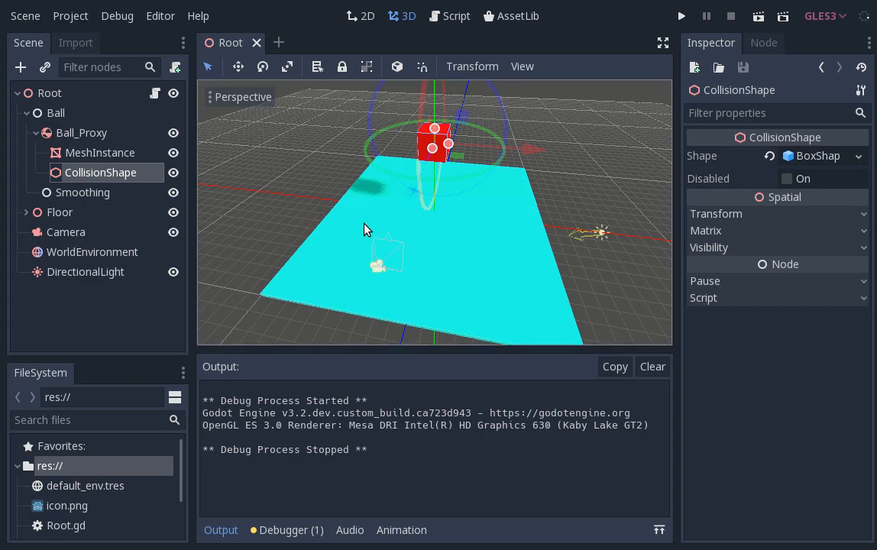
click(680, 16)
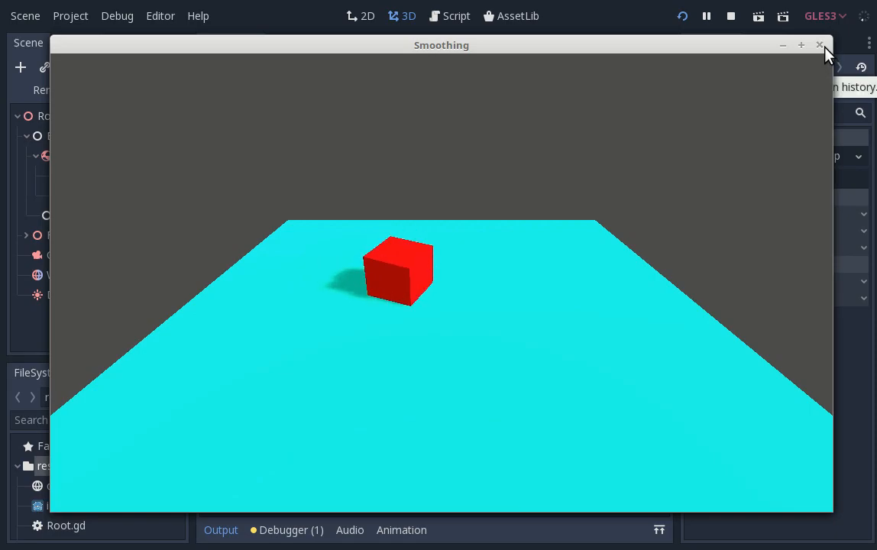
click(818, 46)
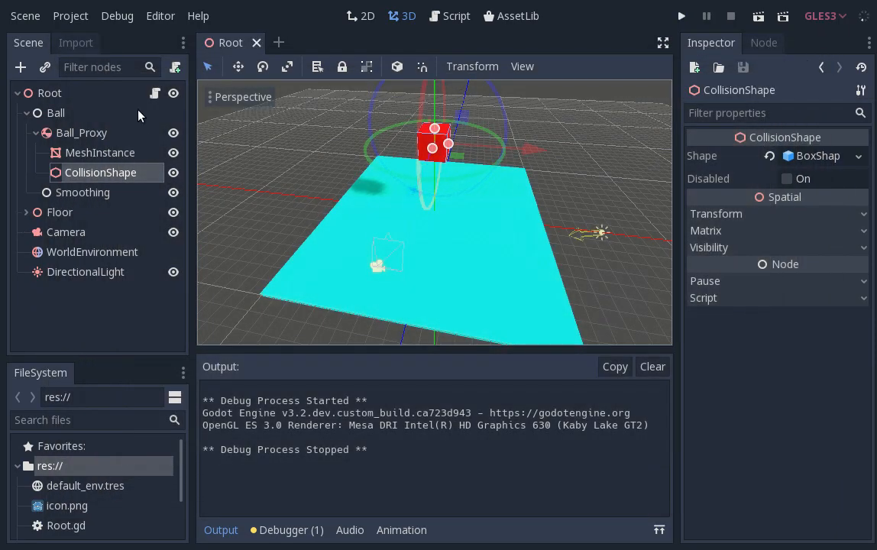
click(449, 15)
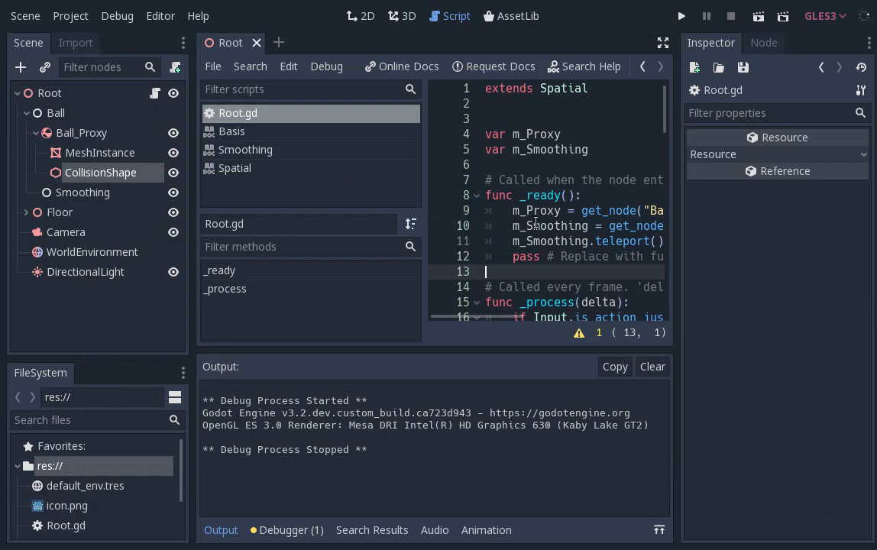
mouse_move(416, 34)
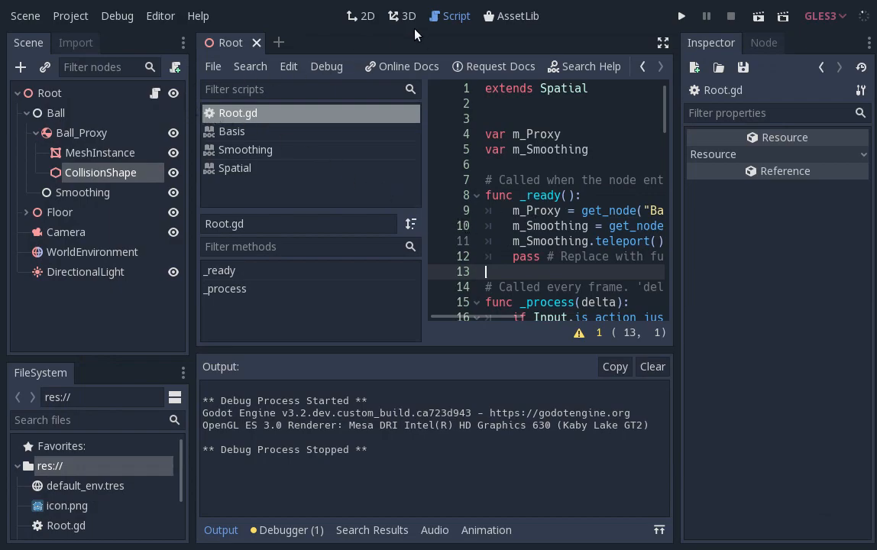
click(403, 15)
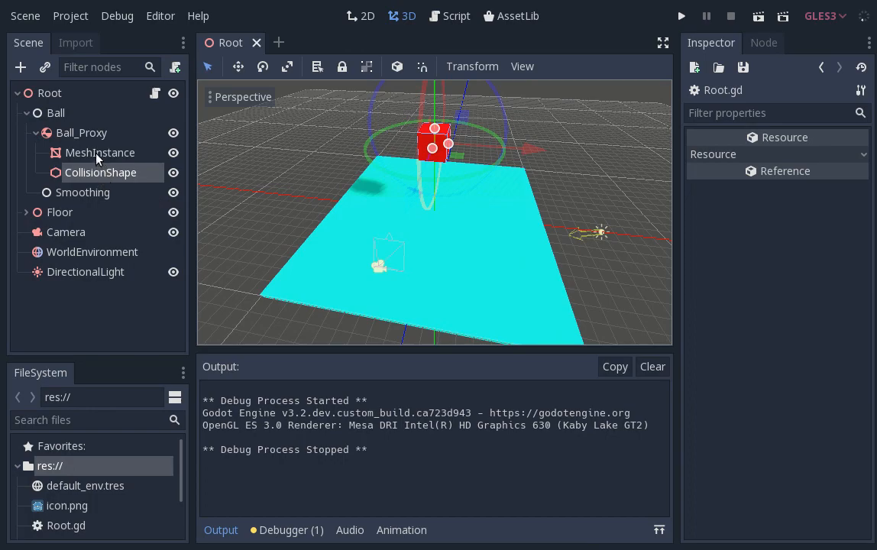
Reparent the ball's MeshInstance from Ball_Proxy to the Smoothing node
click(99, 153)
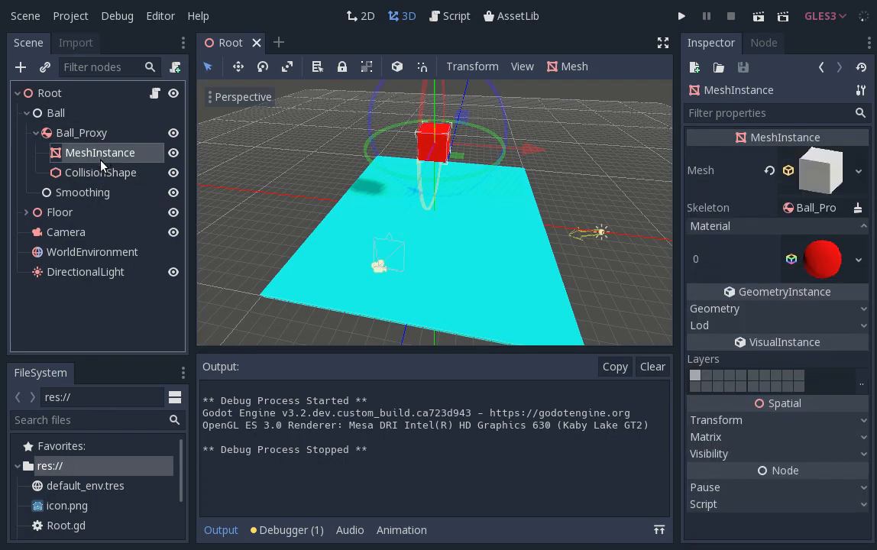
mouse_move(82, 193)
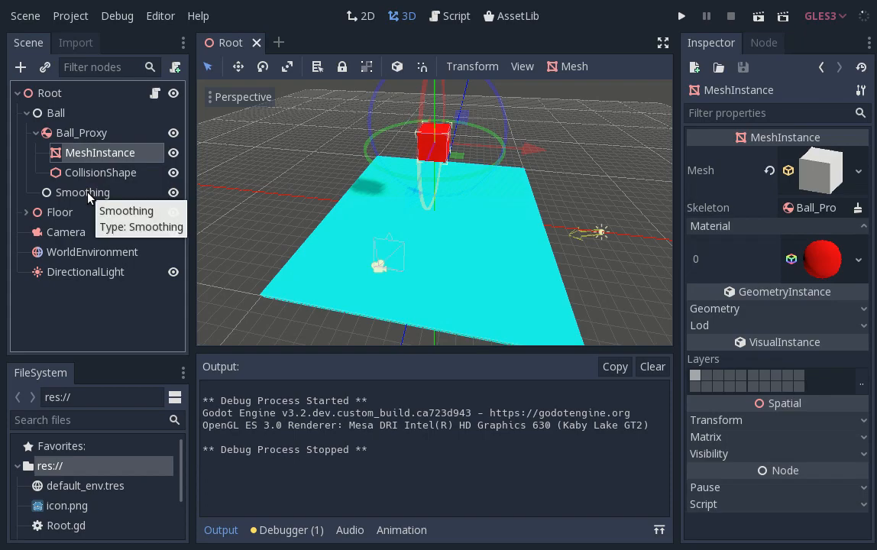
click(82, 193)
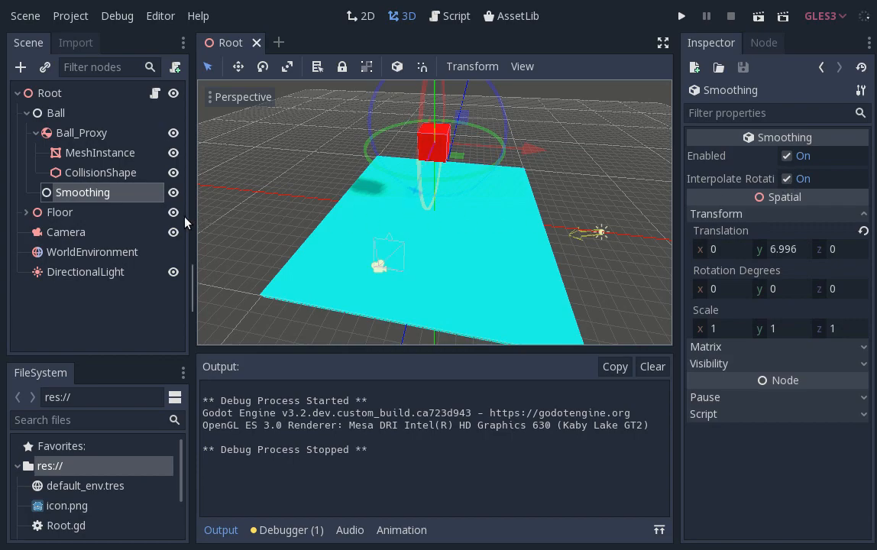
mouse_move(99, 152)
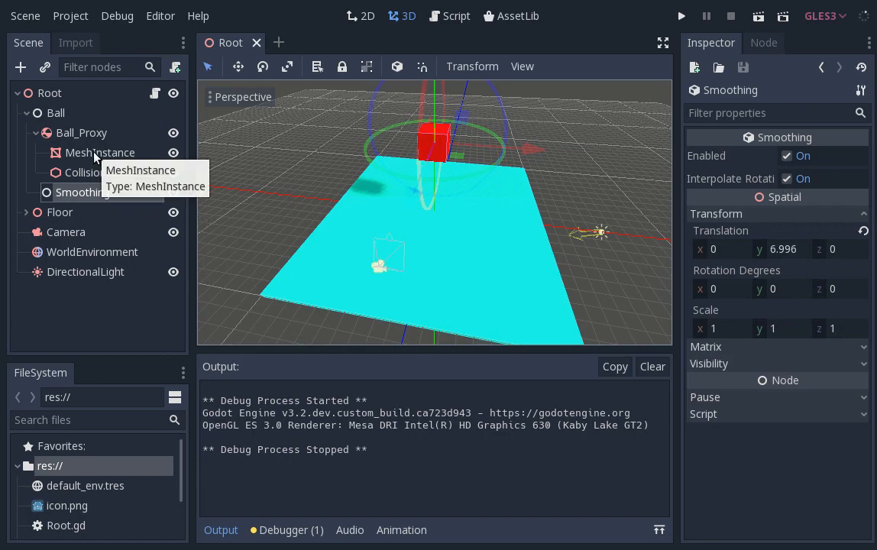
click(99, 153)
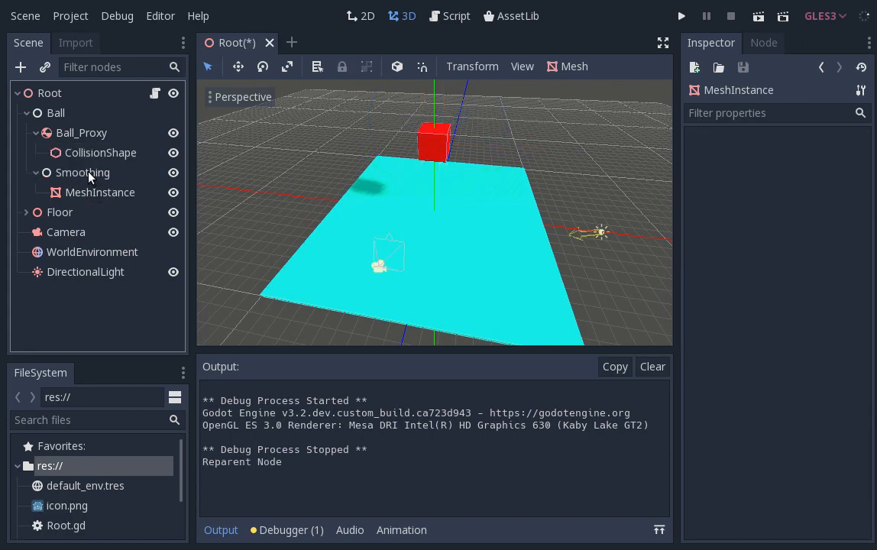
click(83, 171)
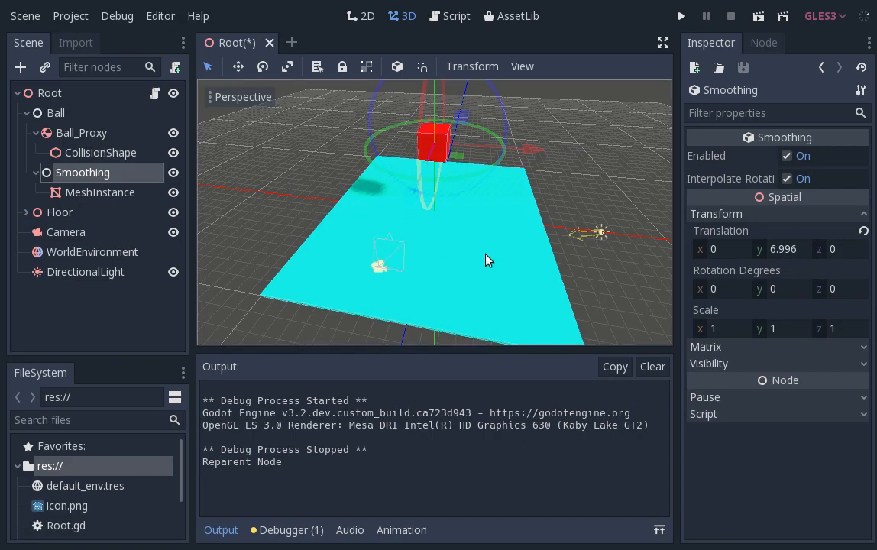
click(680, 15)
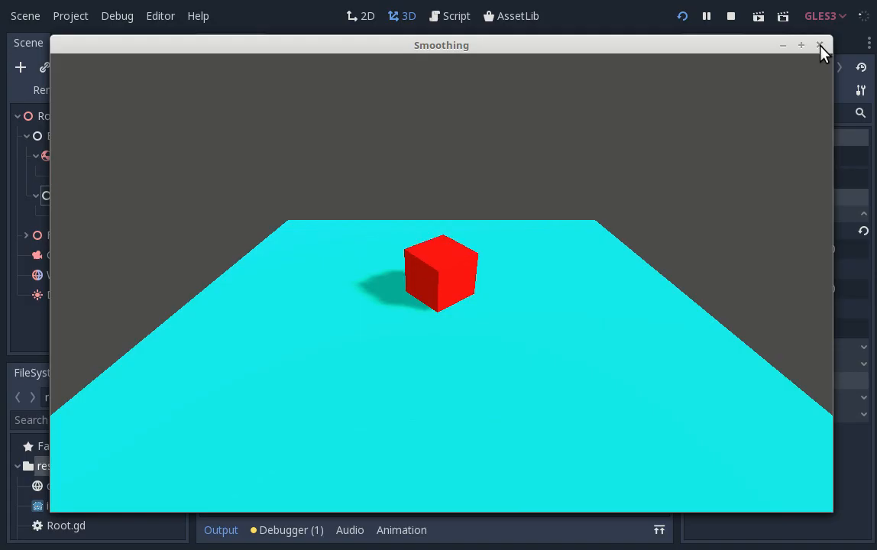
click(70, 15)
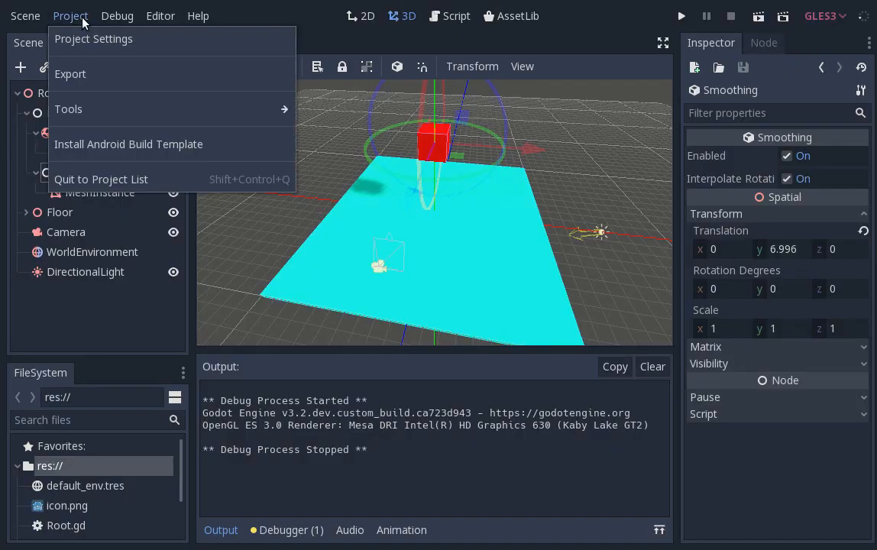
Show Project Settings > Physics > Common, where Physics Fps is 5
click(93, 38)
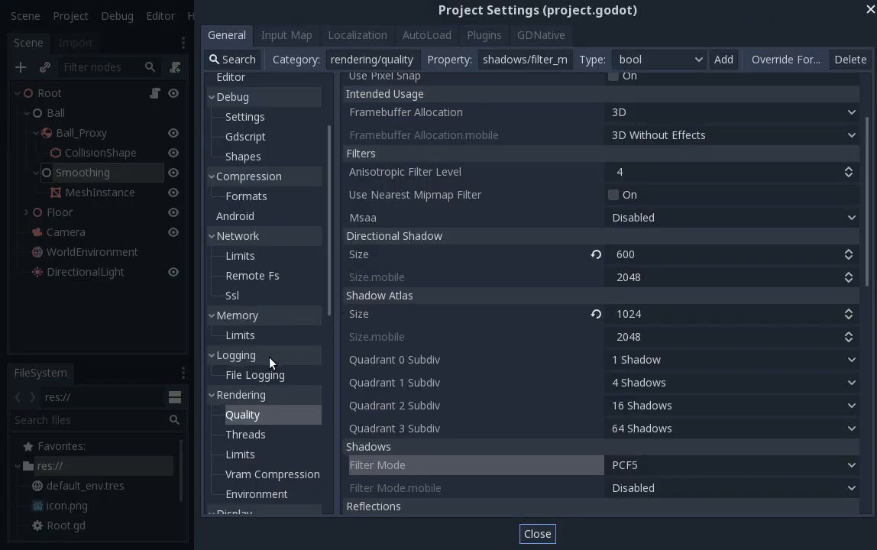
scroll(down, 3)
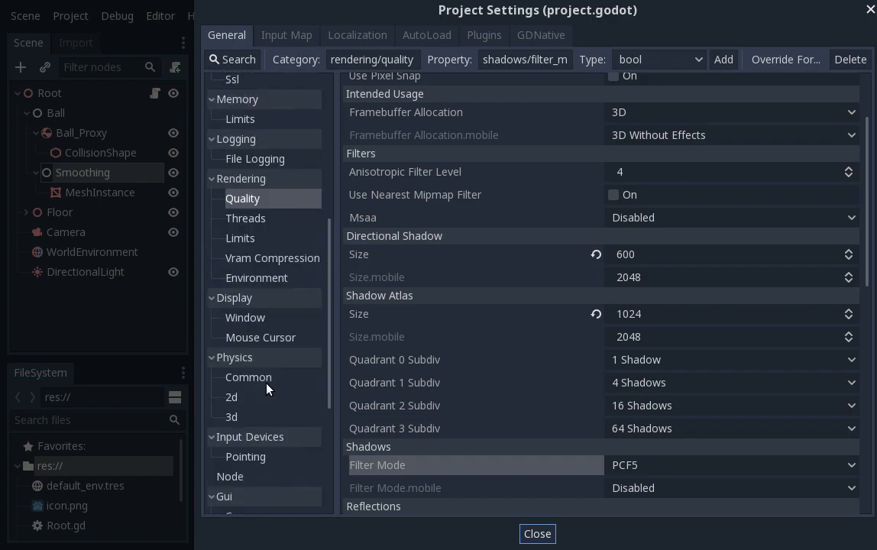
click(247, 375)
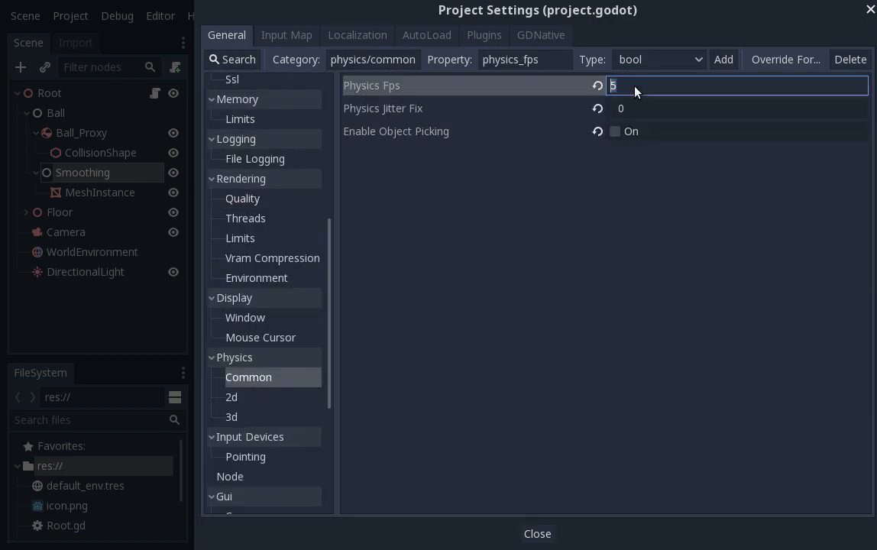